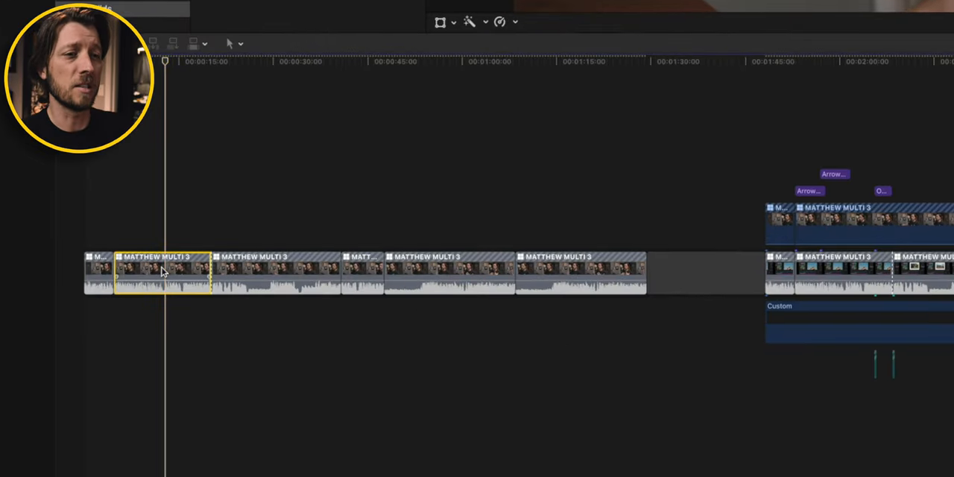
- Select a MATTHEW MULTI 3 talking-head clip in the timeline
left_click(559, 271)
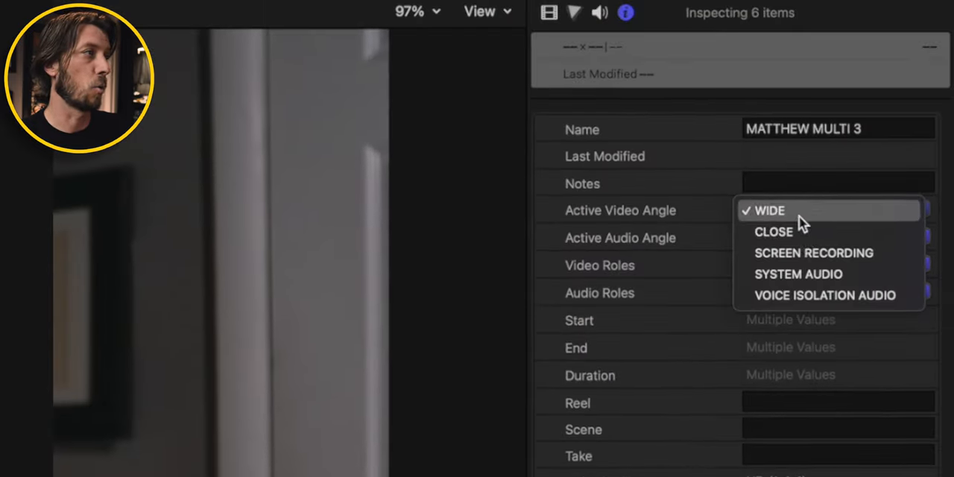
- Switch the lower clips' active video angle to the screen recording
left_click(814, 253)
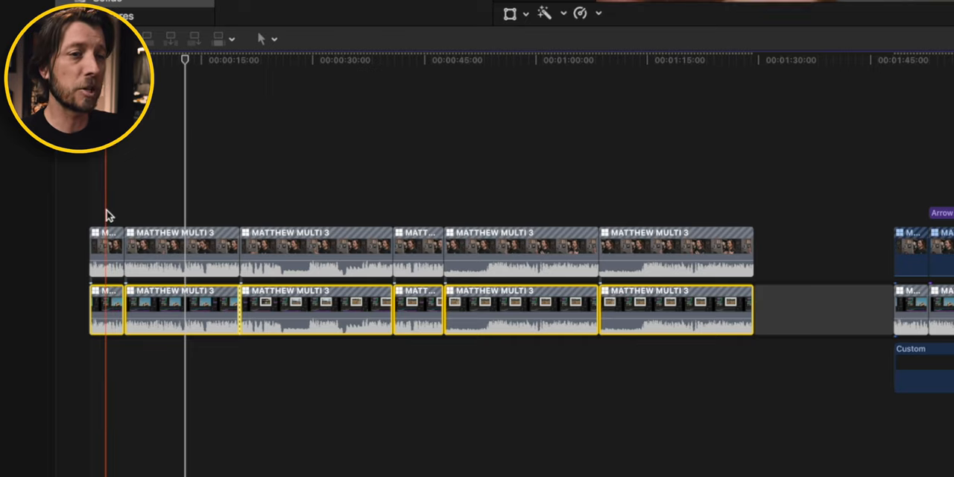
- Browse the effects list to the FCB's Picture In Picture category
left_click(105, 249)
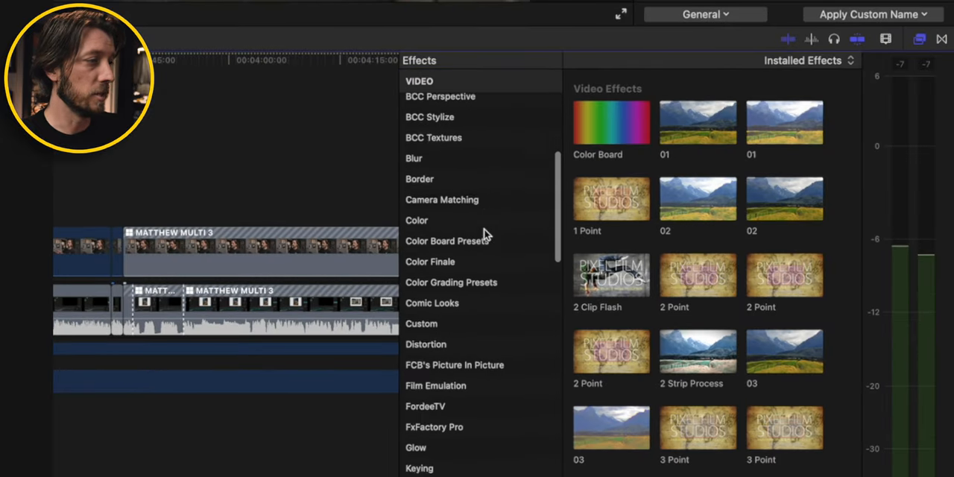
left_click(454, 260)
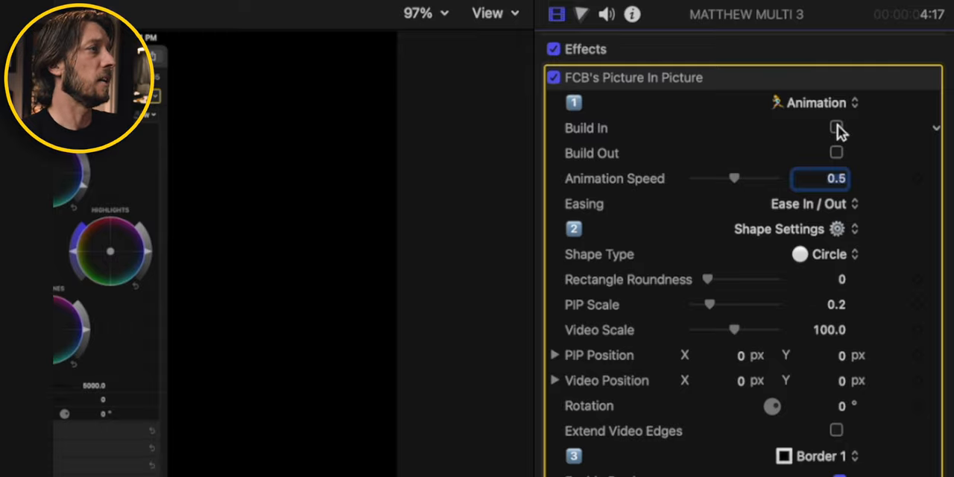
- Shrink the inset to 0.05 in the top-right corner with a thinner yellow border
left_click(829, 254)
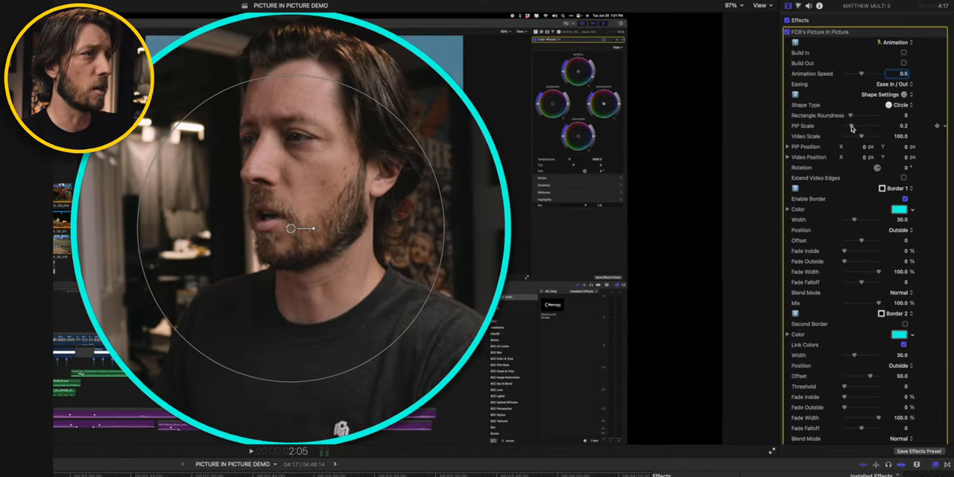
left_click_drag(852, 125, 847, 128)
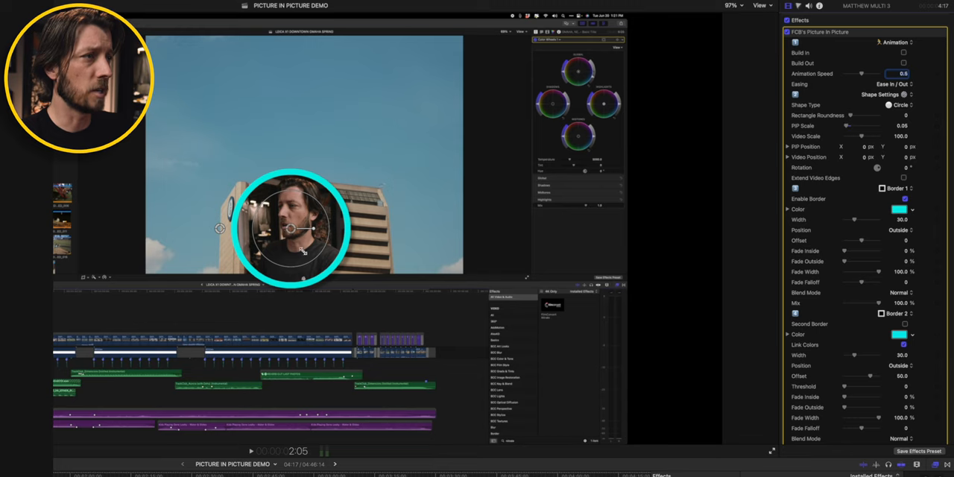
left_click_drag(291, 227, 589, 104)
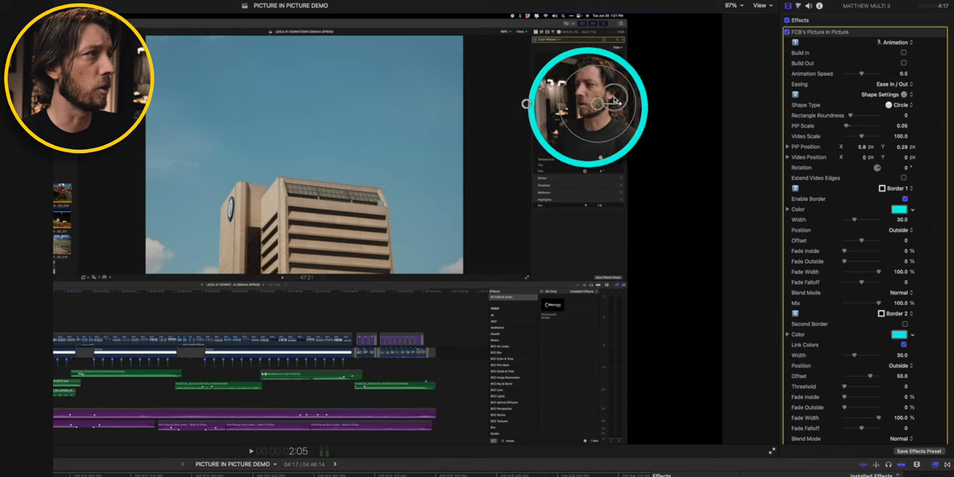
left_click_drag(589, 108, 656, 75)
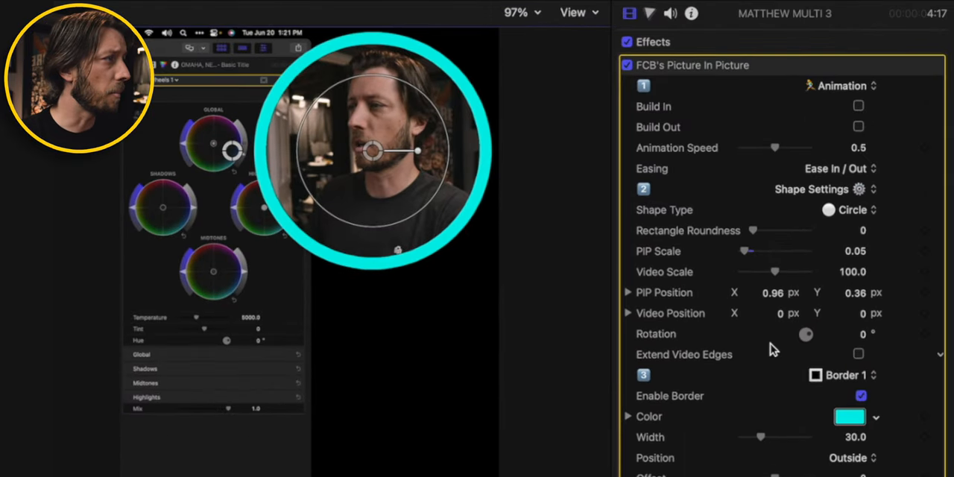
left_click_drag(761, 437, 755, 439)
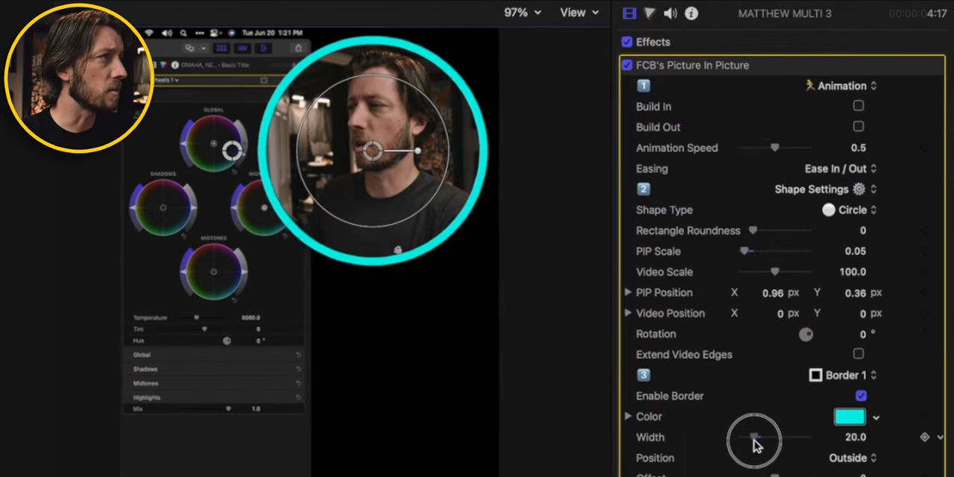
left_click_drag(755, 438, 746, 438)
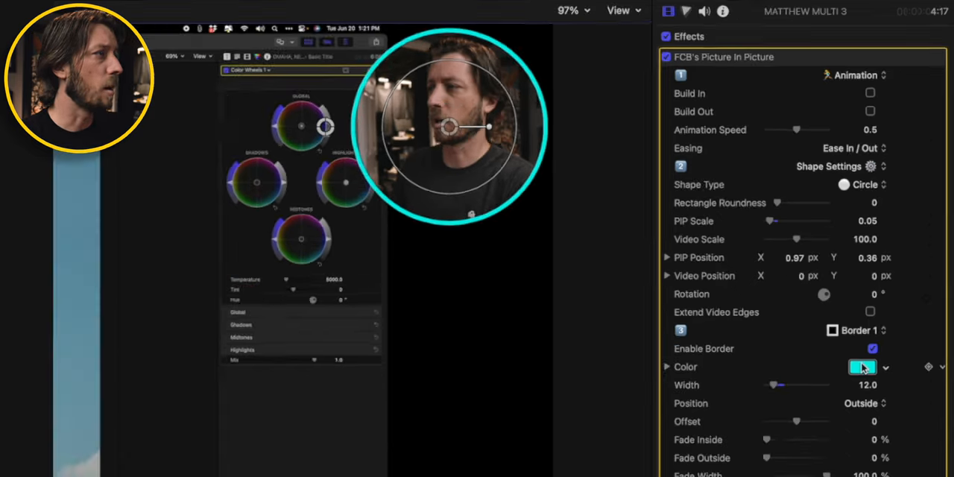
left_click(867, 367)
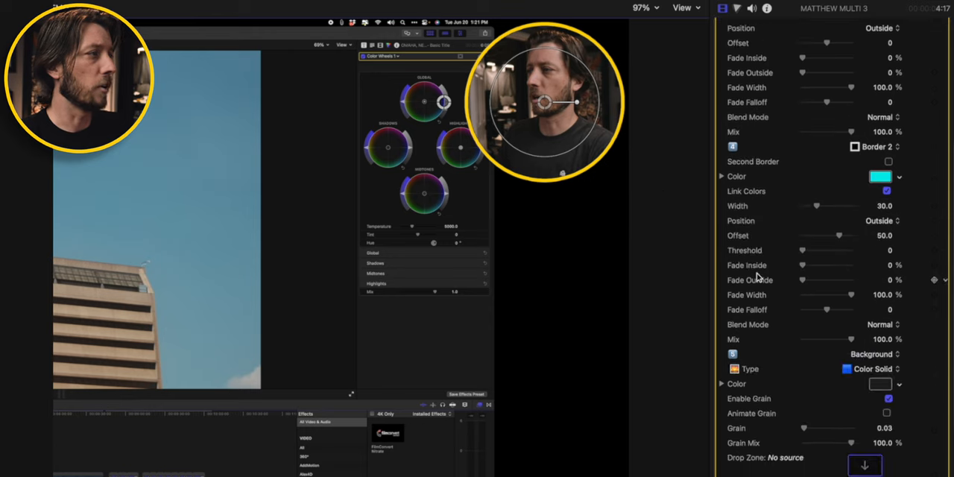
- Set drop shadow opacity to about 65%, blur 34 and distance 48
scroll("down", 3)
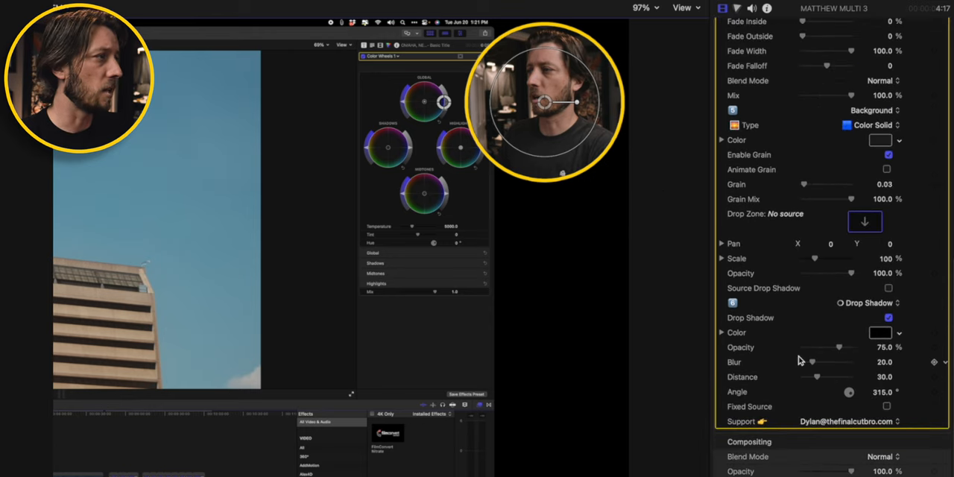
left_click_drag(839, 347, 835, 348)
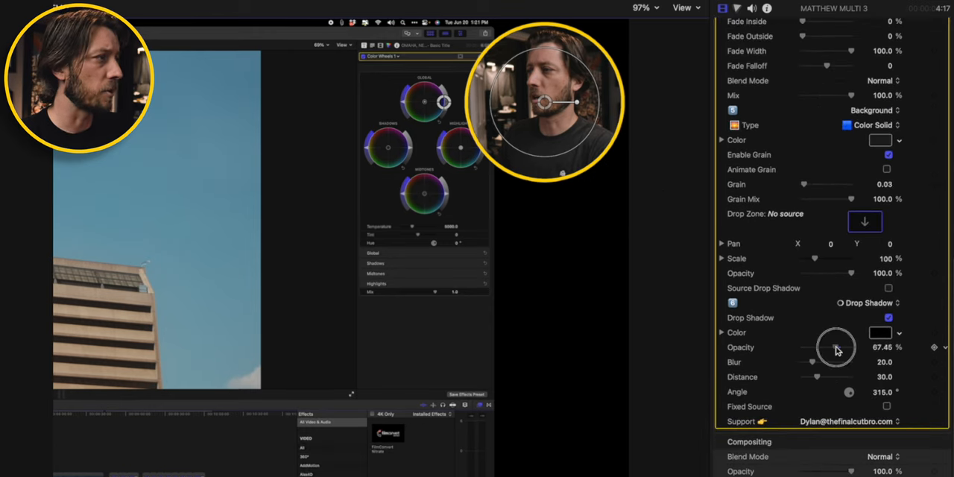
left_click_drag(805, 362, 835, 362)
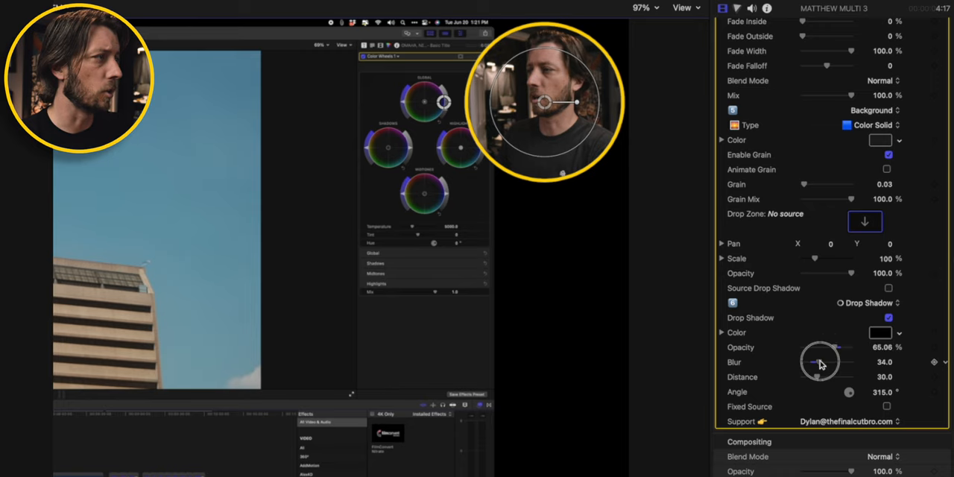
left_click_drag(816, 377, 826, 377)
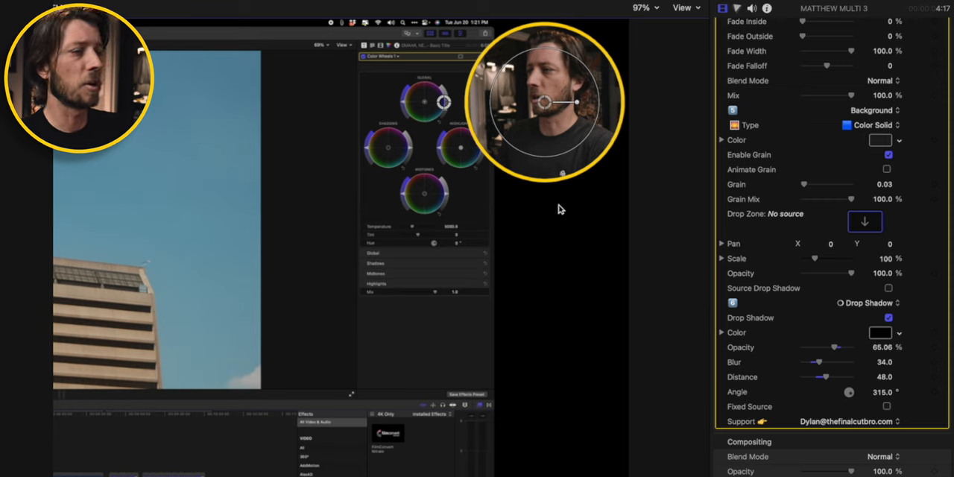
mouse_move(548, 267)
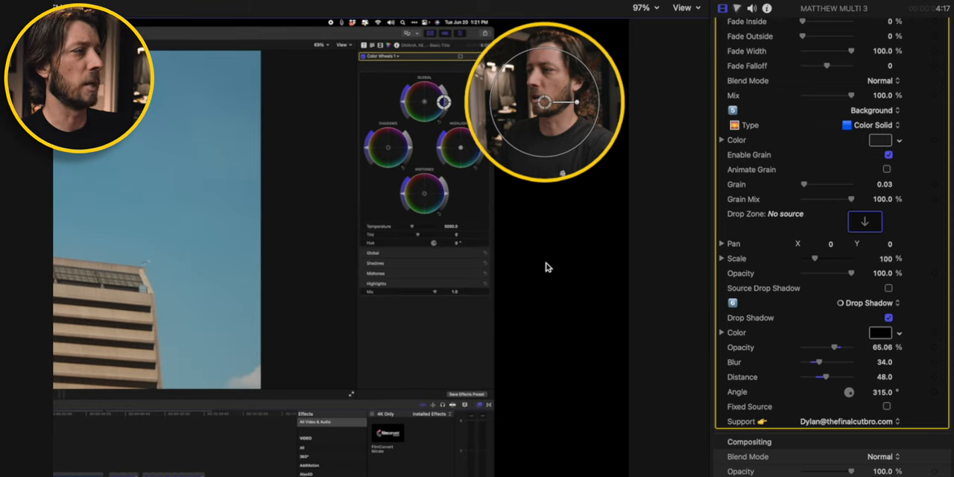
mouse_move(438, 337)
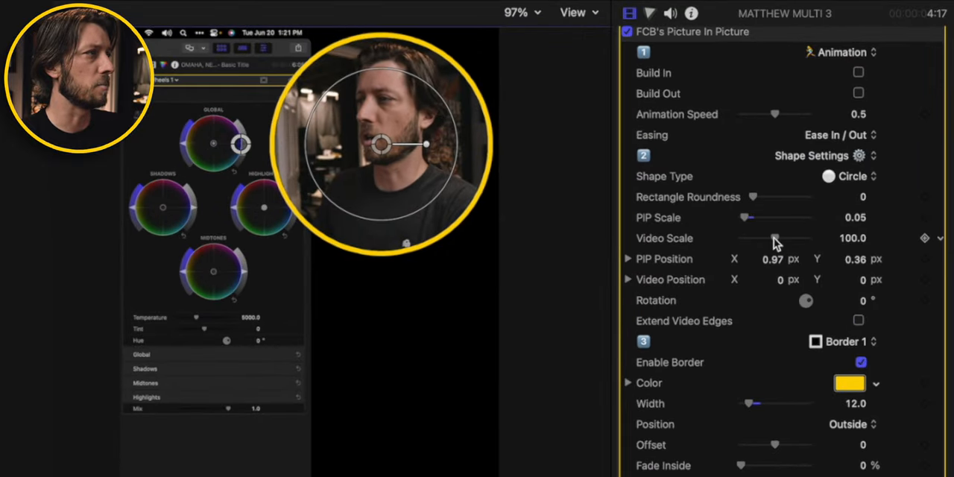
- Raise Video Scale to about 145 to enlarge the face inside the circle
left_click_drag(738, 238, 787, 237)
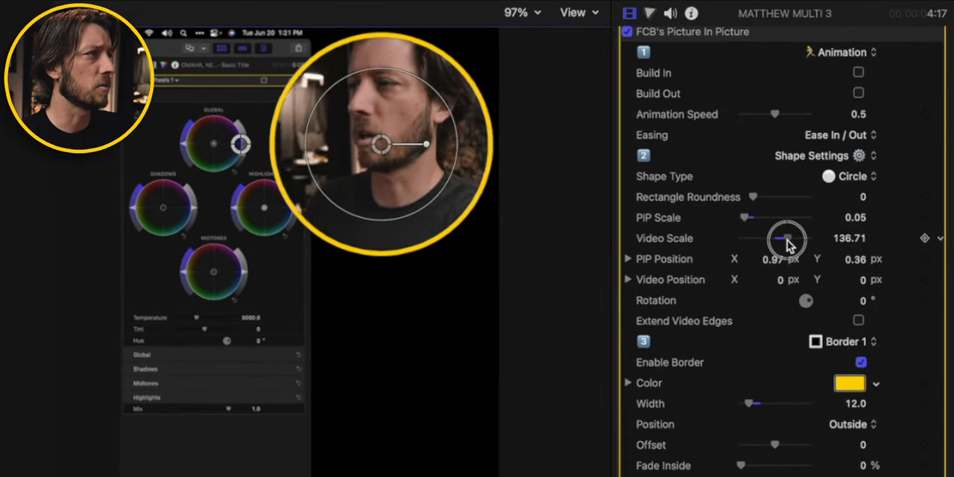
left_click_drag(787, 239, 792, 238)
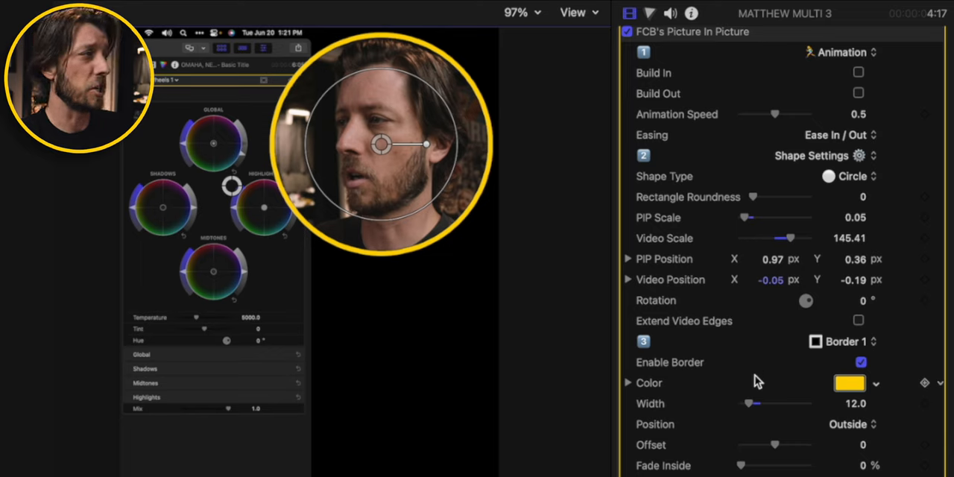
left_click(855, 424)
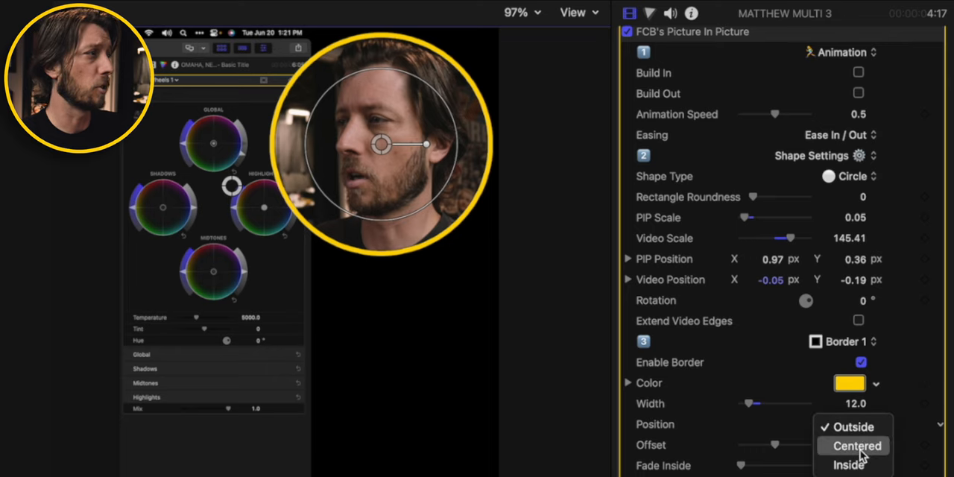
left_click(853, 446)
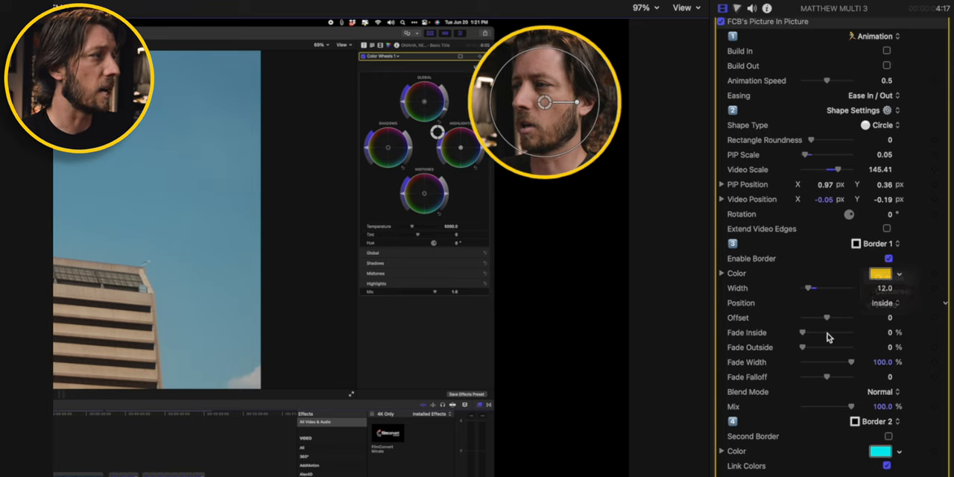
left_click_drag(803, 332, 823, 333)
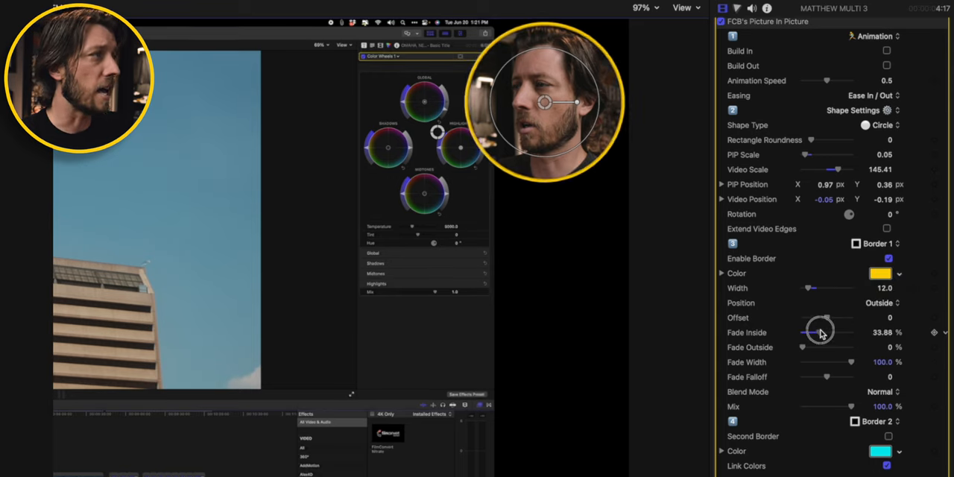
left_click_drag(826, 332, 793, 335)
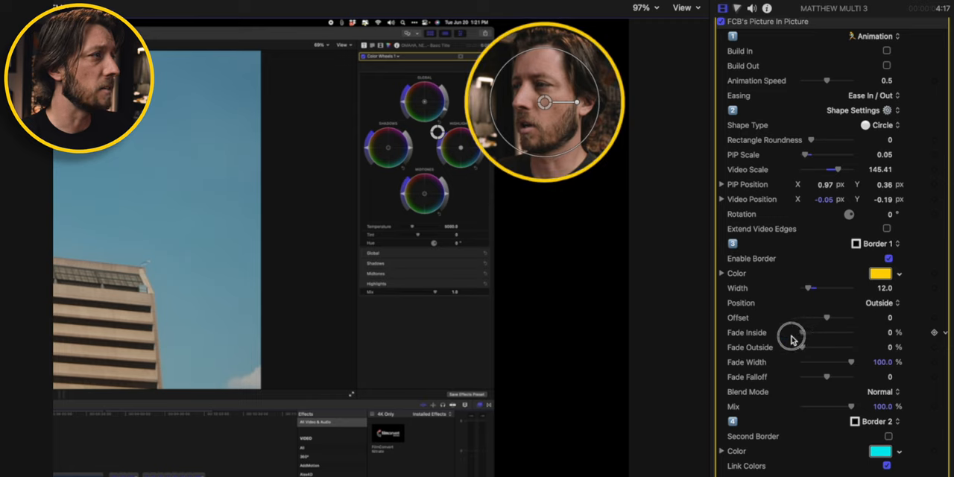
left_click_drag(802, 347, 830, 347)
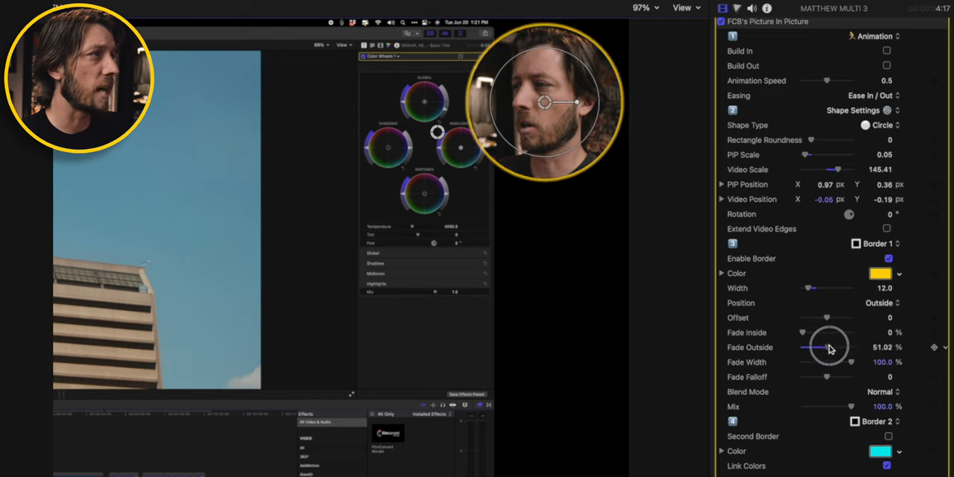
left_click_drag(830, 347, 802, 346)
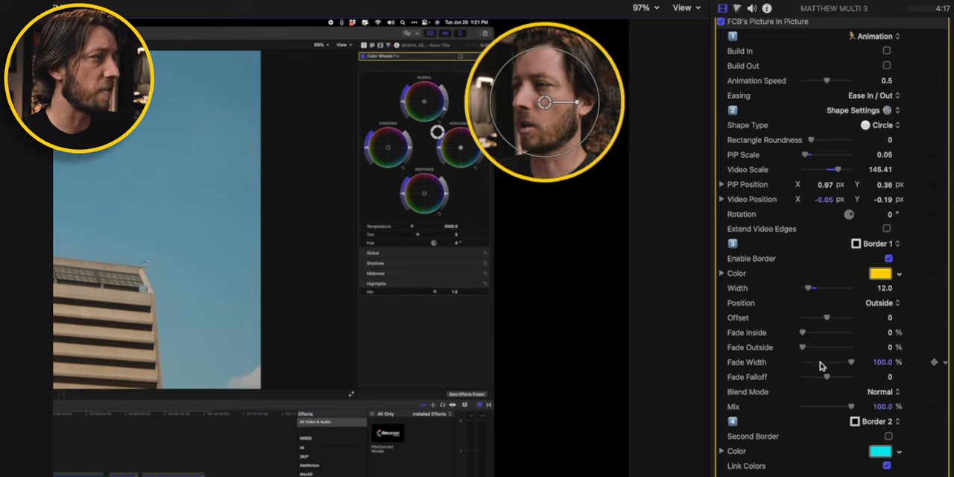
- Give the second border a pink colour and pull it closer to the inset
scroll("down", 3)
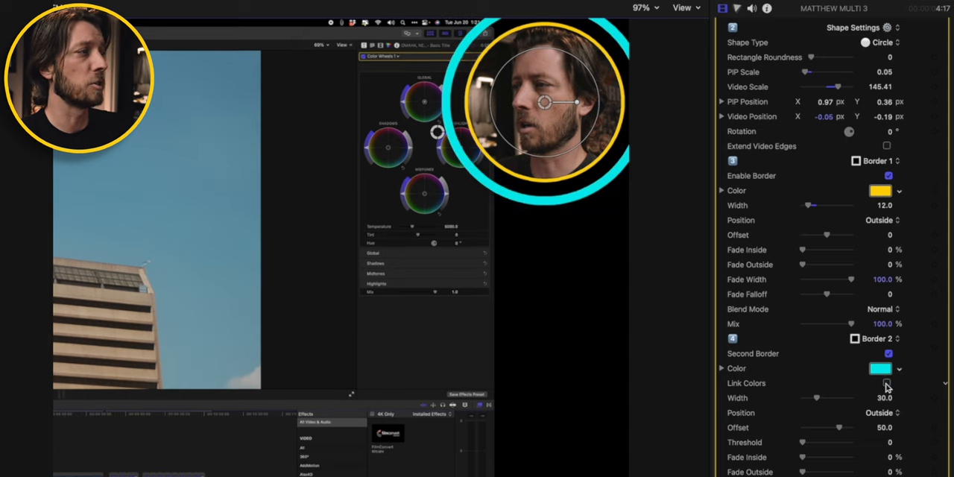
left_click(879, 368)
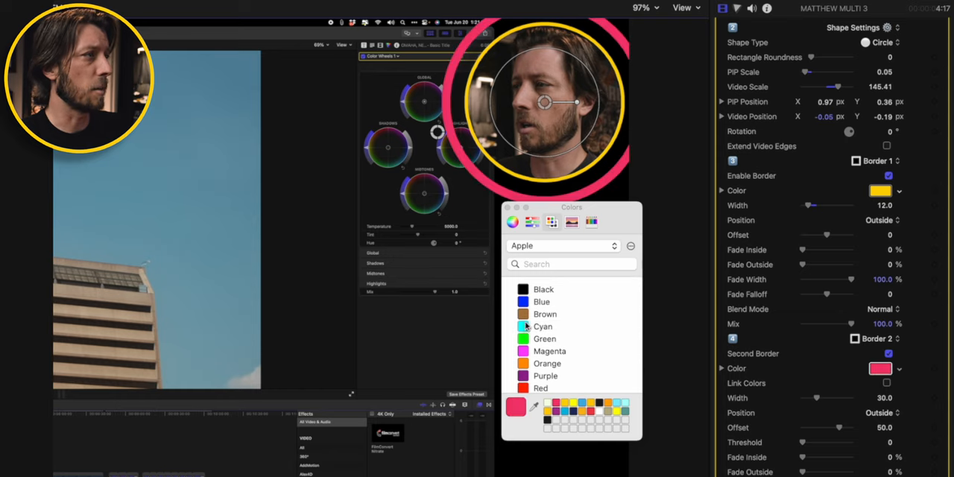
left_click(507, 207)
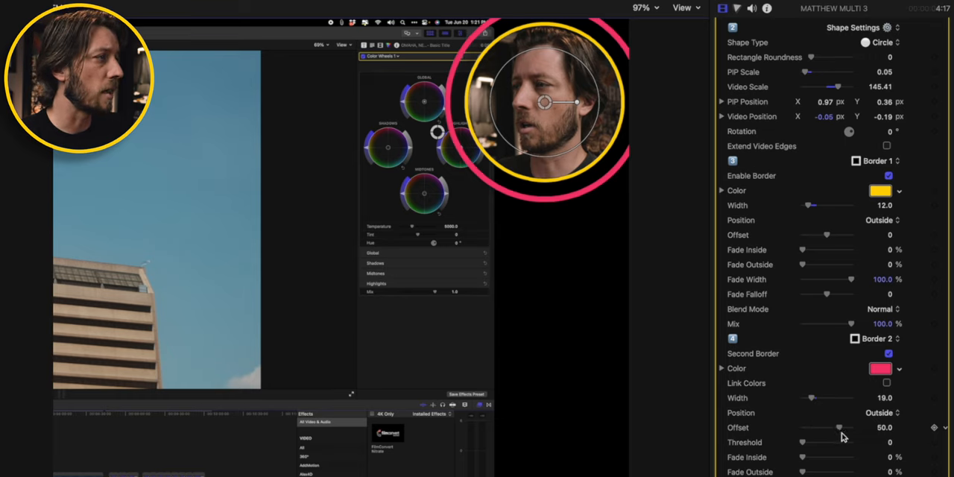
left_click_drag(843, 427, 832, 428)
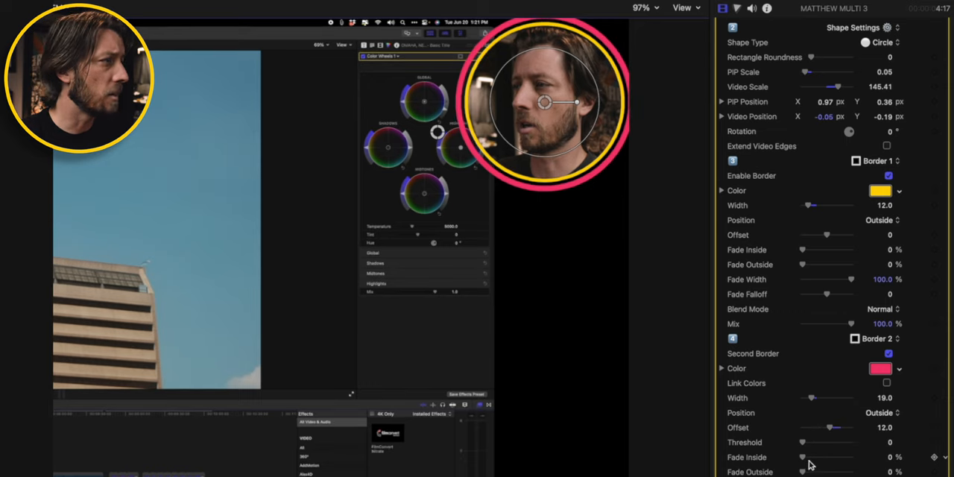
- Soften the outer fade and slightly enlarge the circular inset and its footage
left_click_drag(801, 472, 816, 472)
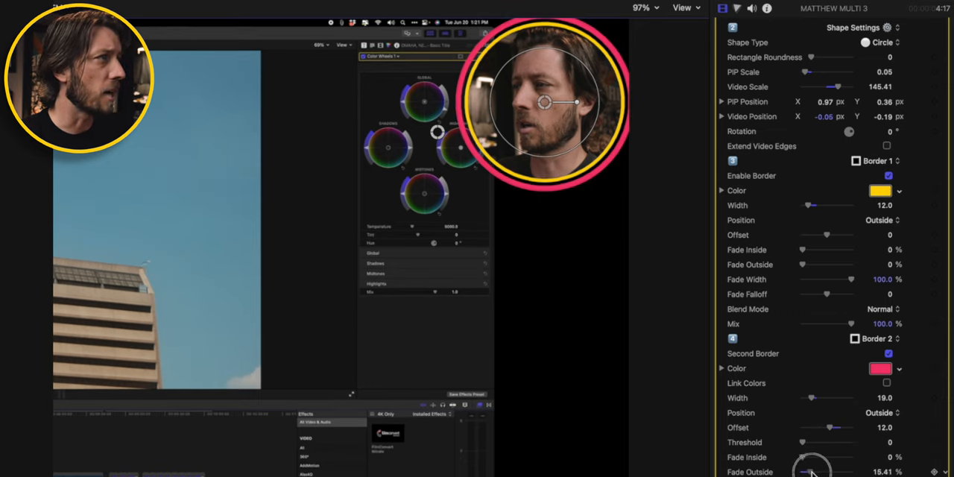
left_click_drag(809, 472, 836, 472)
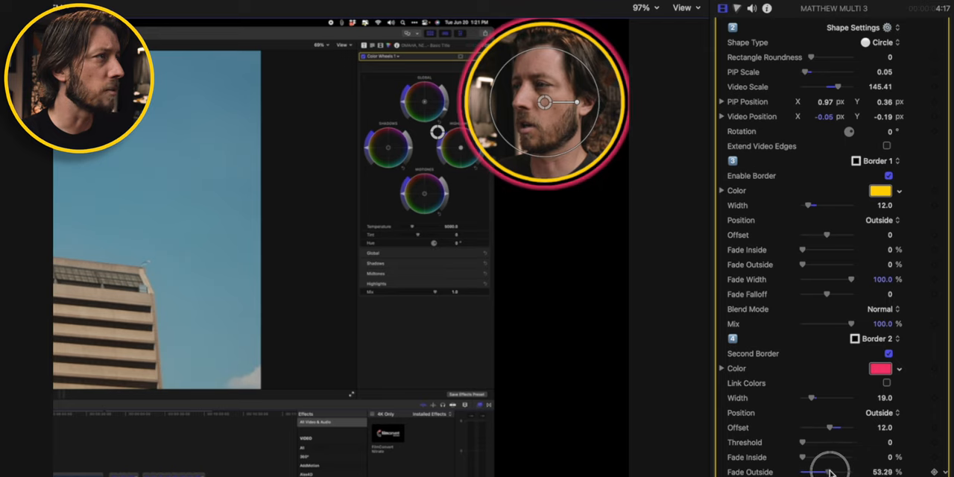
left_click_drag(826, 468, 834, 472)
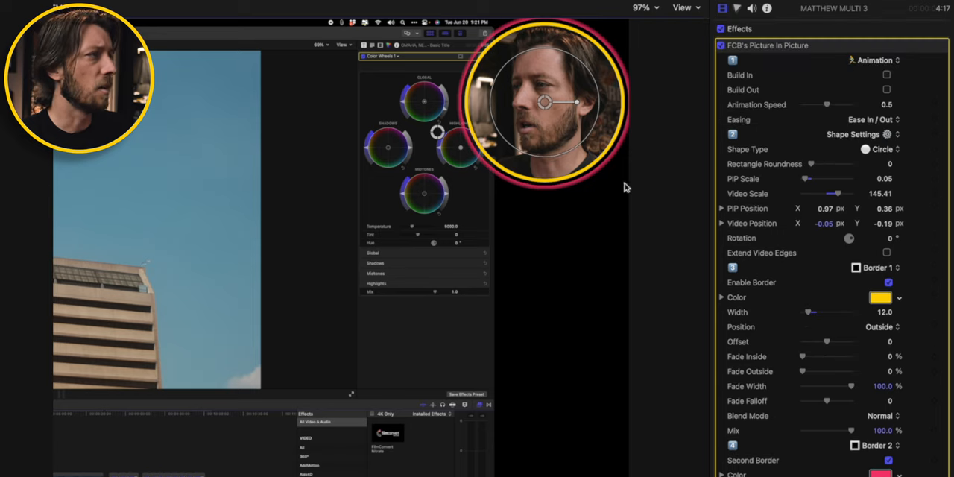
left_click_drag(545, 102, 543, 110)
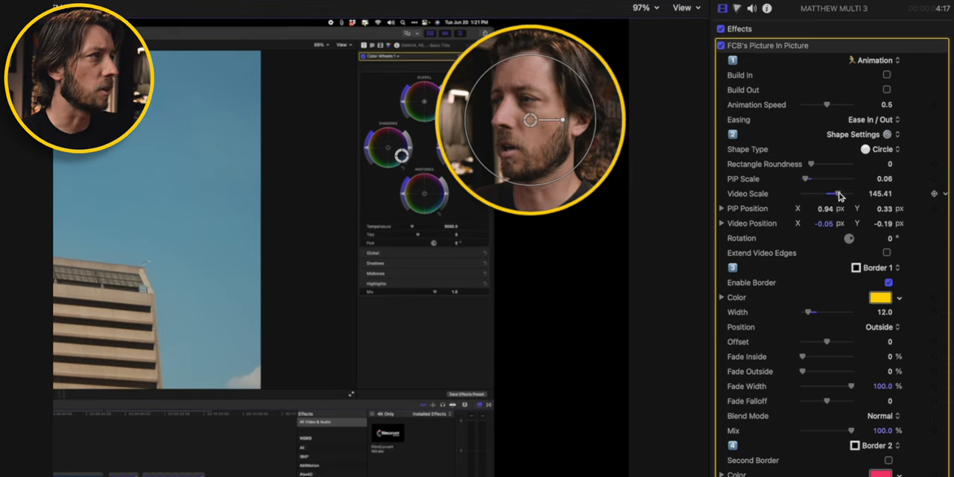
left_click_drag(835, 194, 832, 194)
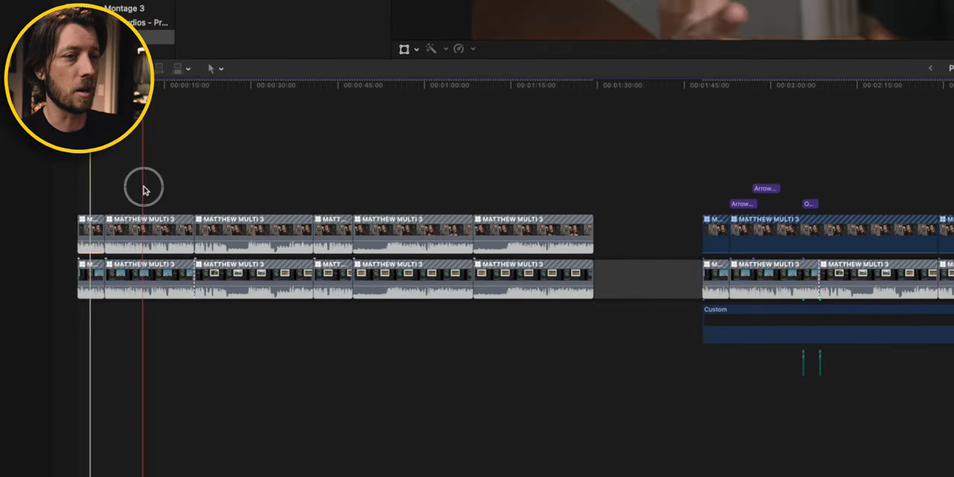
- Paste the Picture In Picture effect attributes onto the other selected talking-head clips
key("cmd+v")
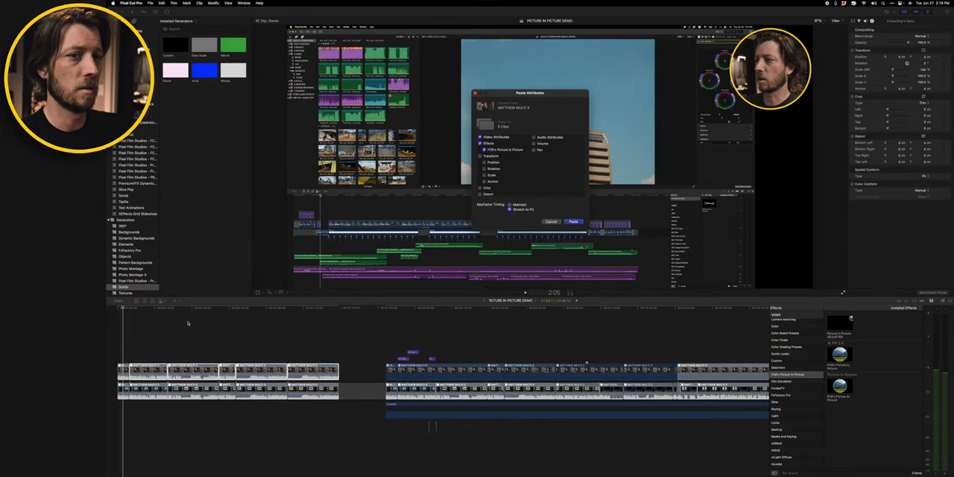
left_click(572, 221)
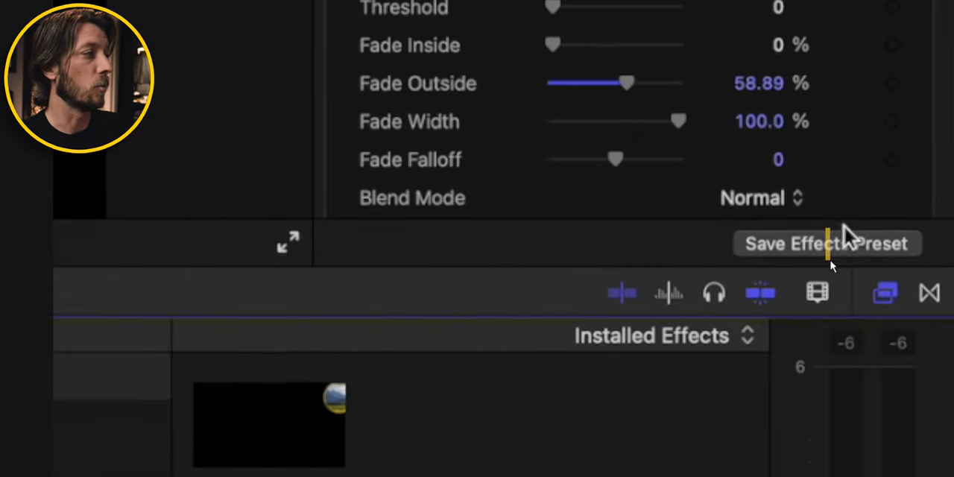
mouse_move(842, 254)
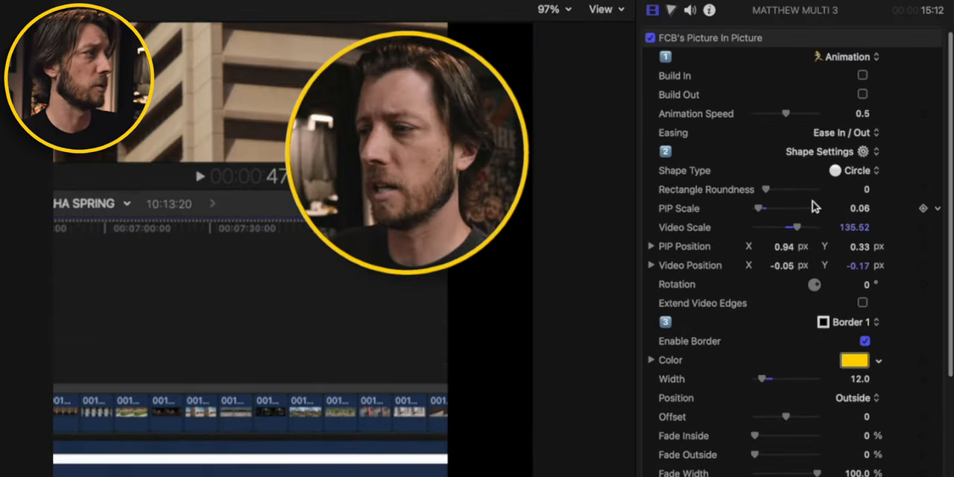
- Scroll to Save Effects Preset at the bottom of the Video inspector
scroll("down", 3)
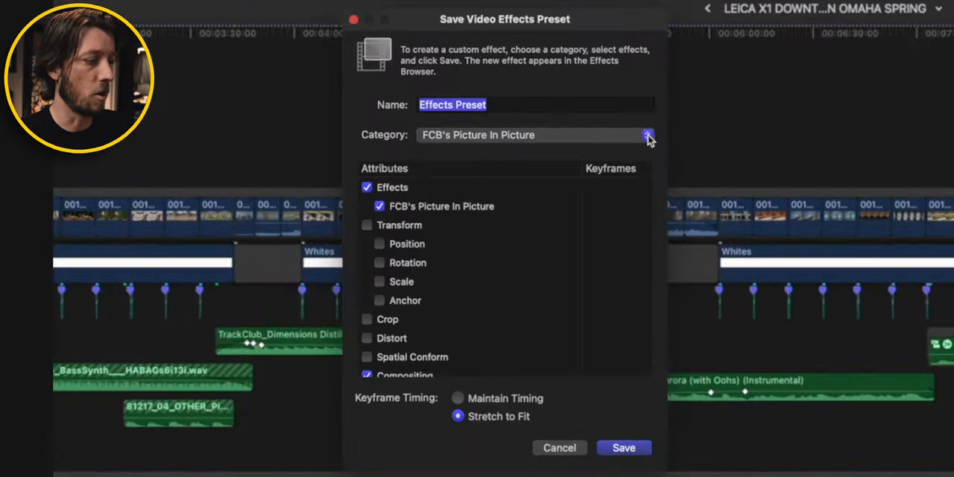
- Save the preset as 'Picture in Picture READY' under FCB's Picture In Picture
type("Picture in Pict")
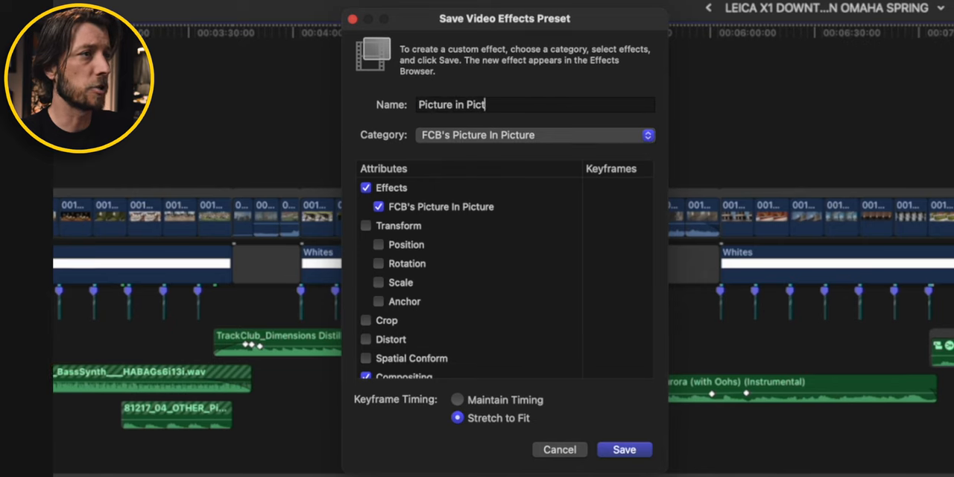
left_click(533, 135)
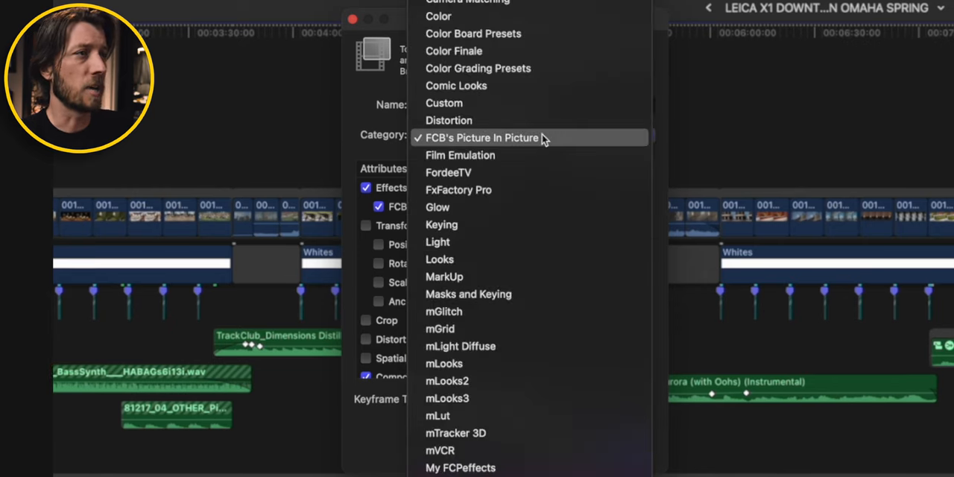
left_click(482, 137)
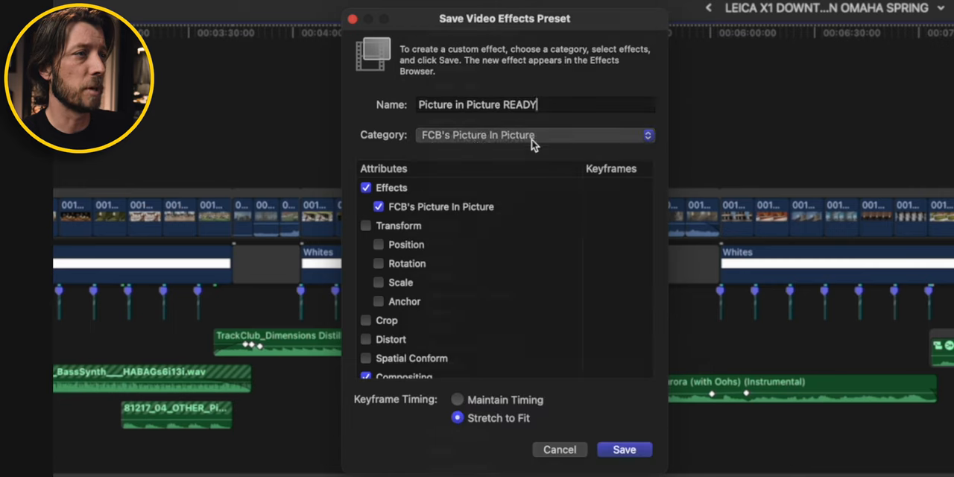
scroll("down", 3)
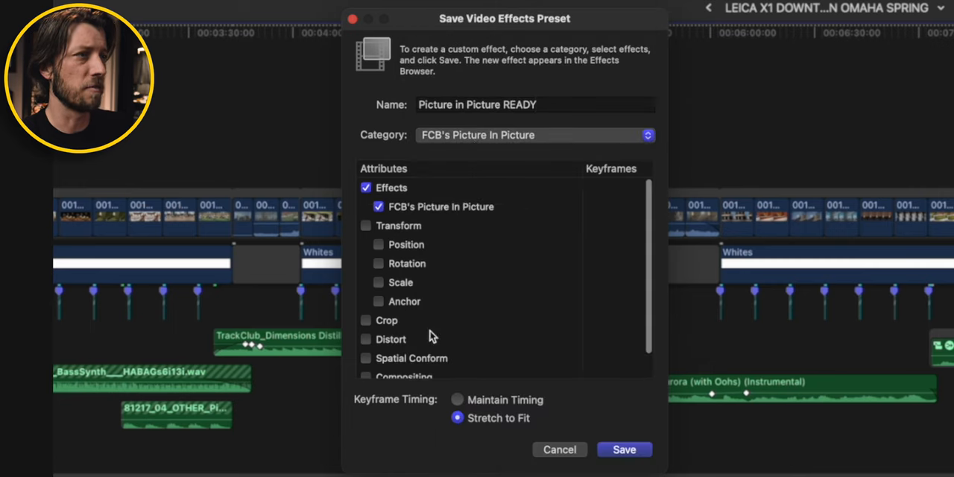
mouse_move(428, 211)
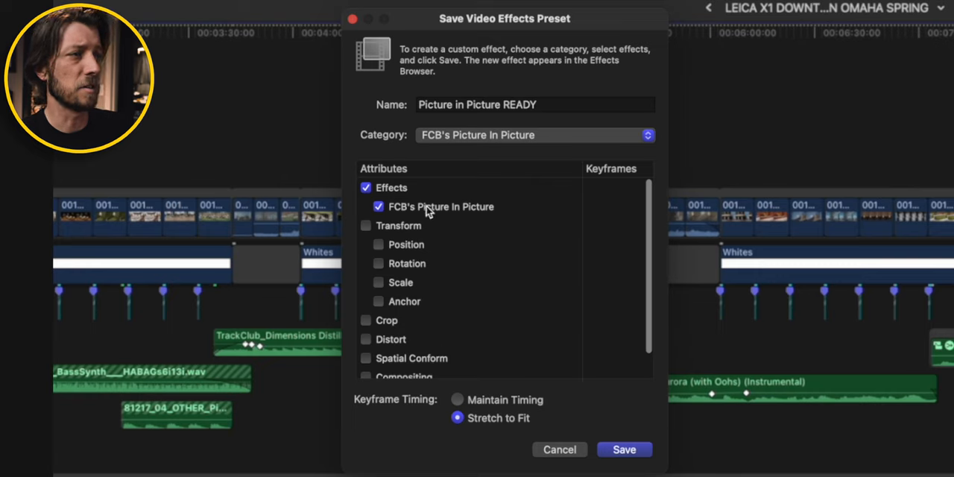
mouse_move(461, 211)
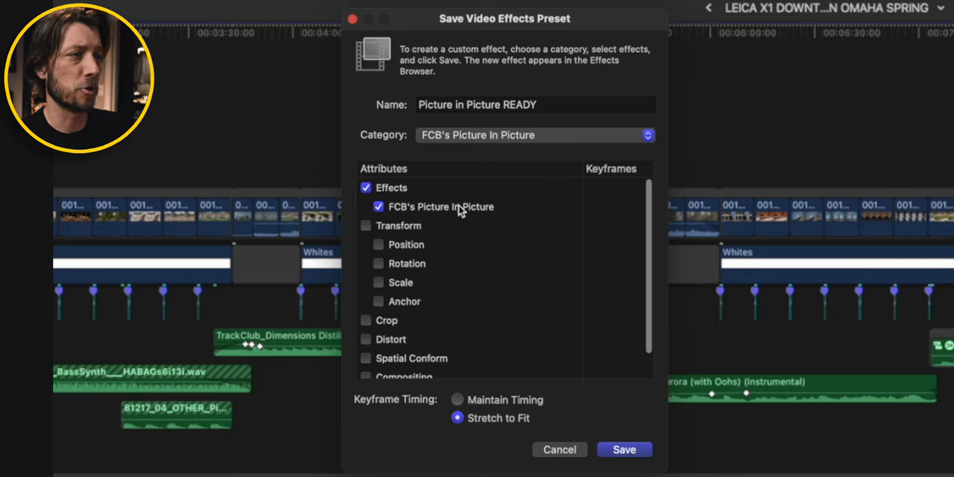
mouse_move(543, 332)
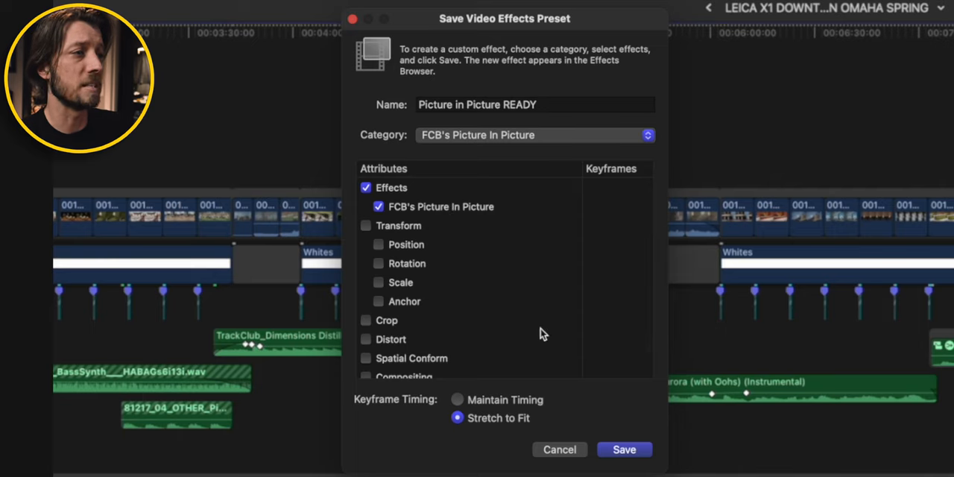
left_click(625, 449)
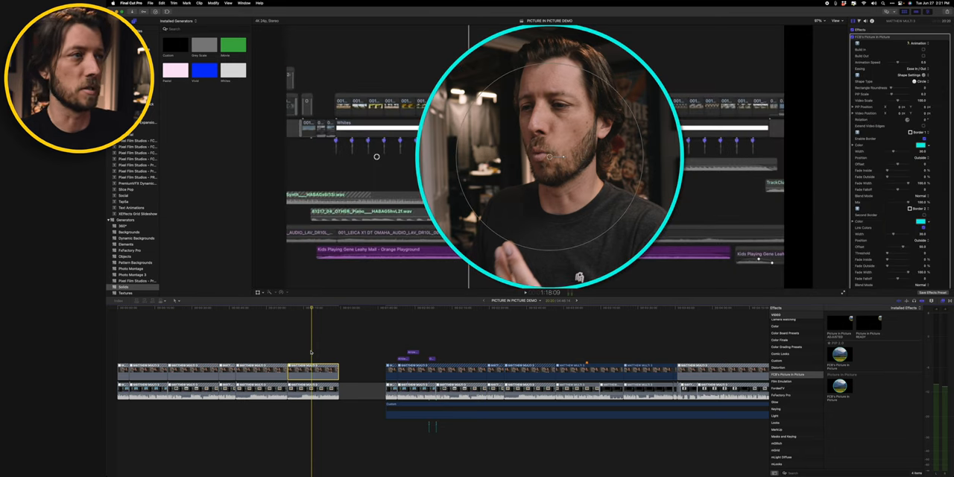
- Select a talking-head clip to apply the Picture in Picture READY inset preset
left_click(302, 353)
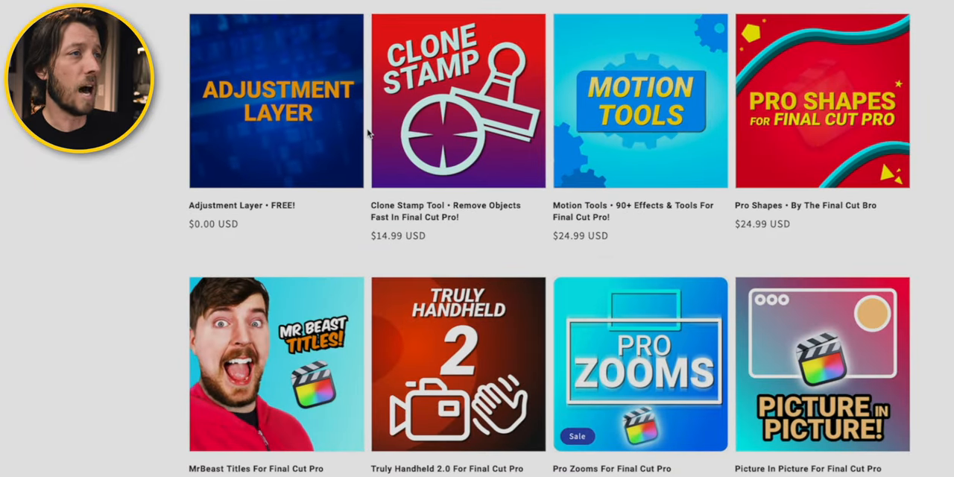
mouse_move(269, 184)
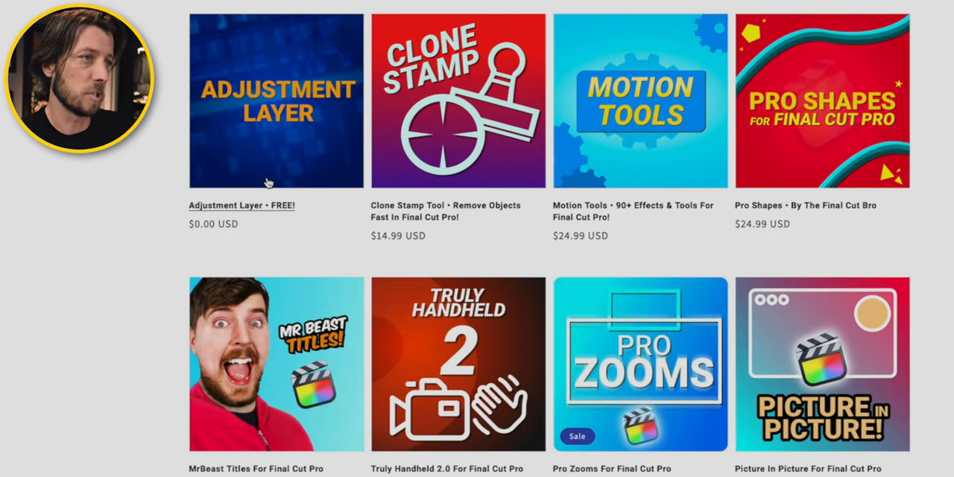
mouse_move(503, 175)
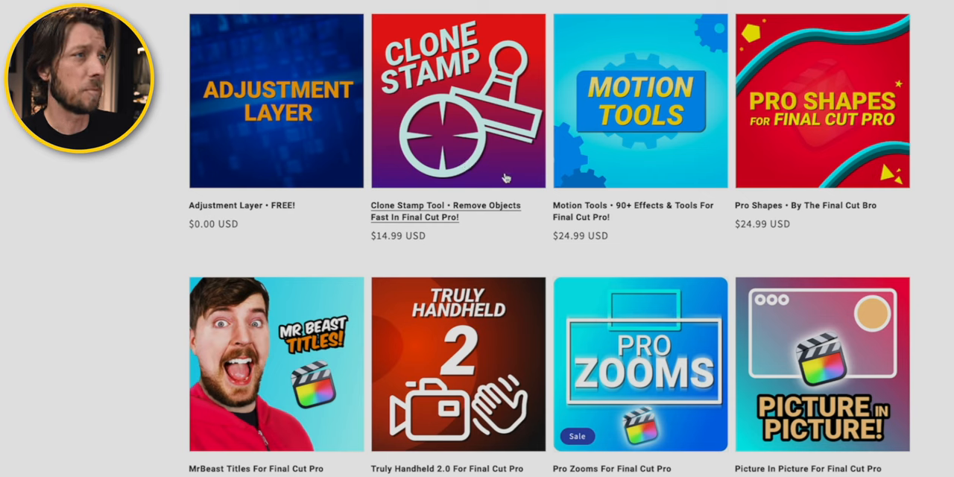
mouse_move(618, 368)
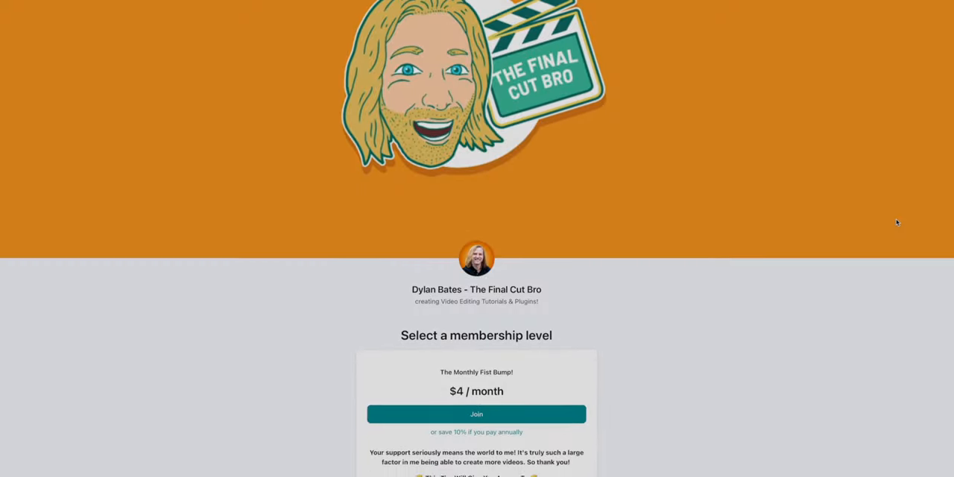
- Scroll the Patreon page to the $4 per month tier and its benefits
scroll("down", 3)
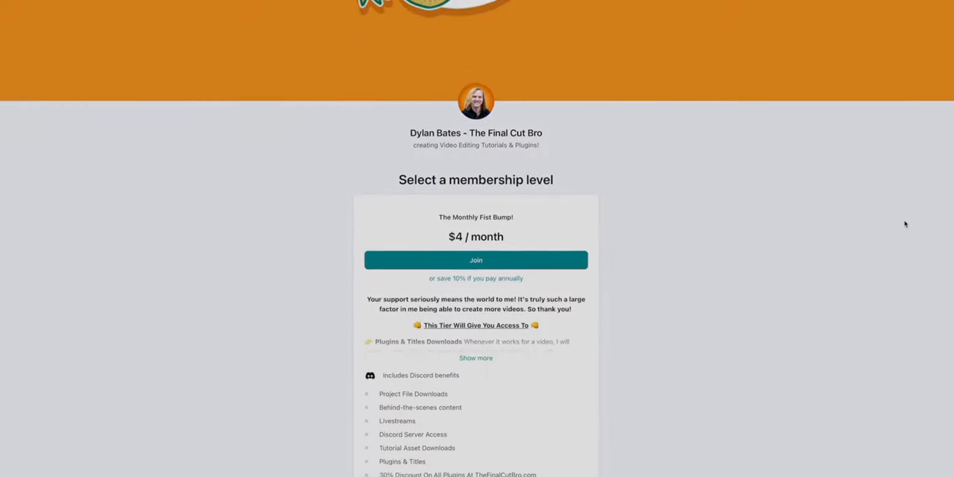
scroll("down", 3)
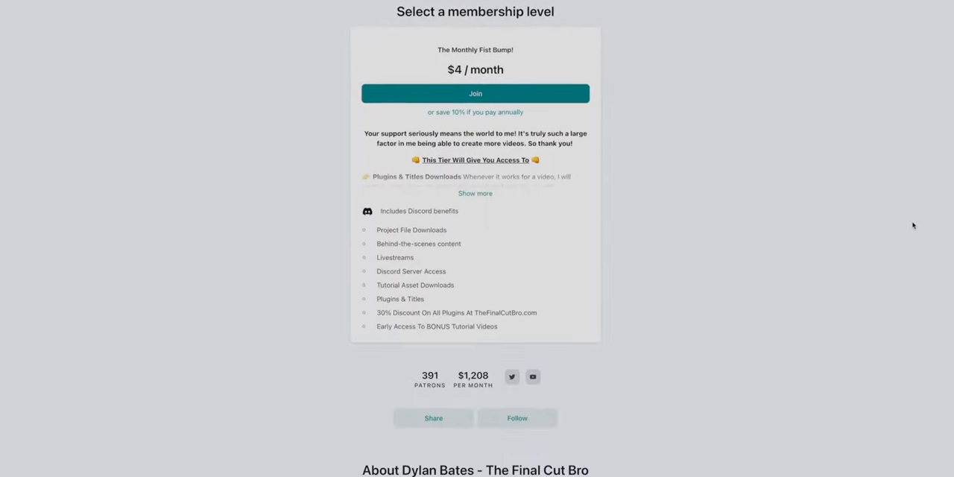
scroll("down", 3)
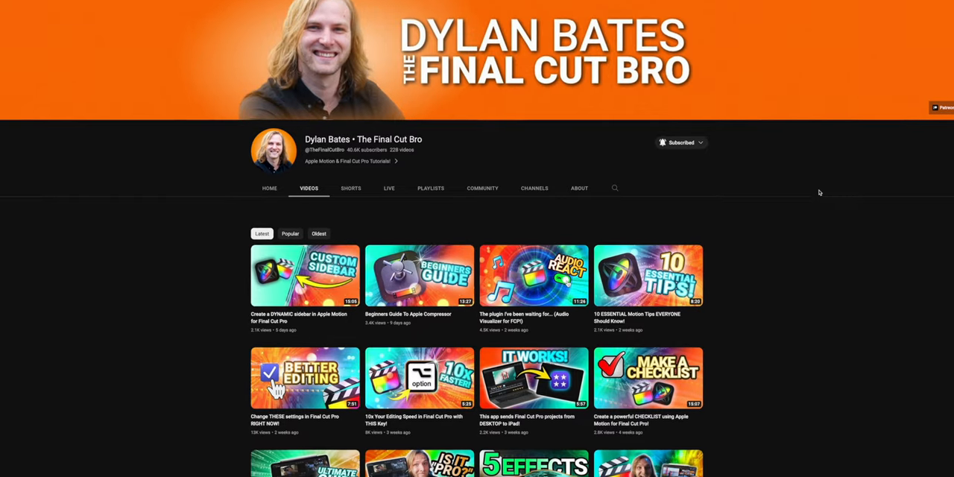
- Scroll through The Final Cut Bro's YouTube uploads of Final Cut Pro and Motion tutorials
scroll("down", 3)
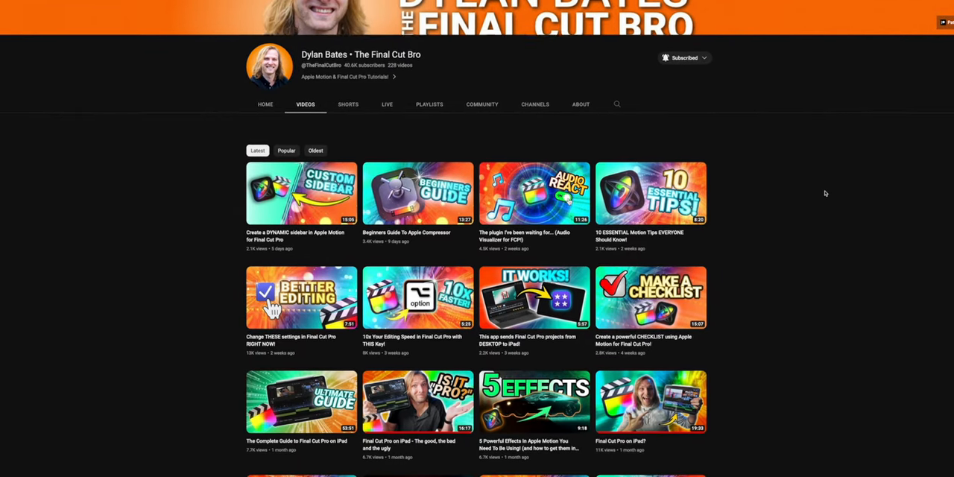
scroll("down", 3)
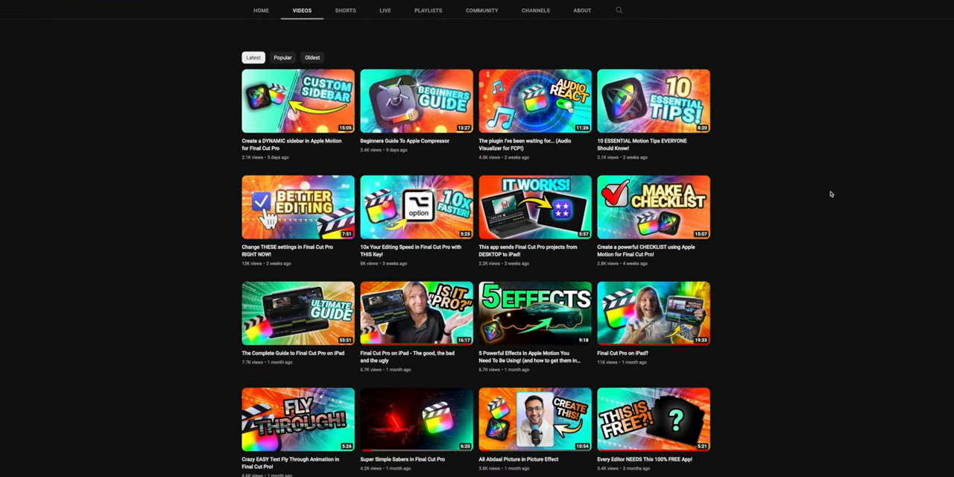
scroll("down", 3)
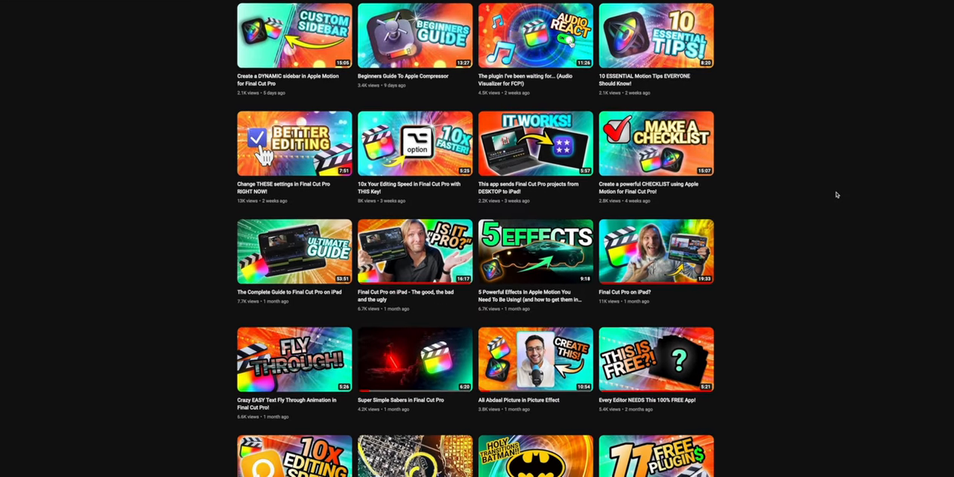
scroll("down", 3)
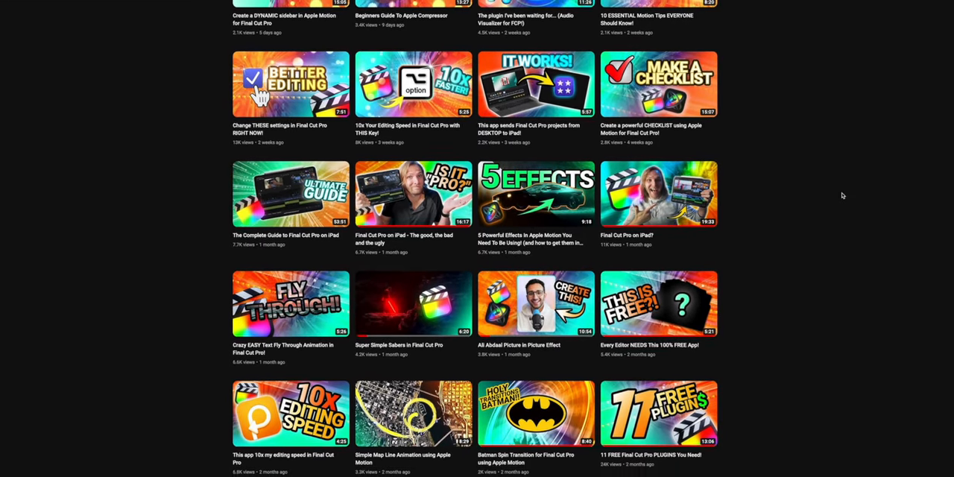
scroll("down", 3)
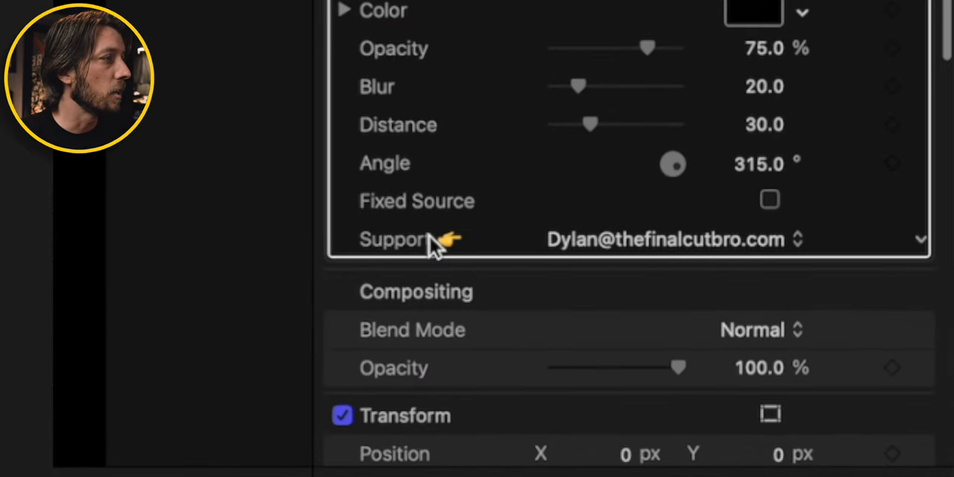
mouse_move(533, 257)
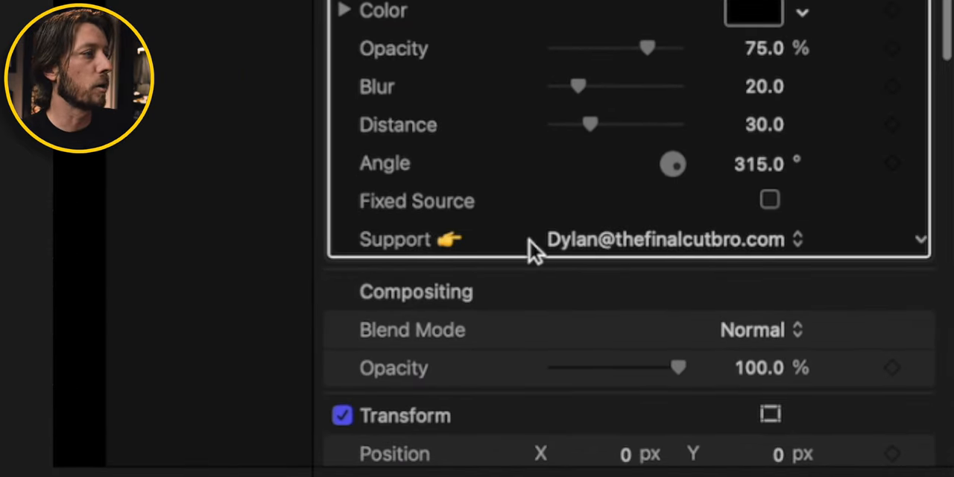
mouse_move(619, 254)
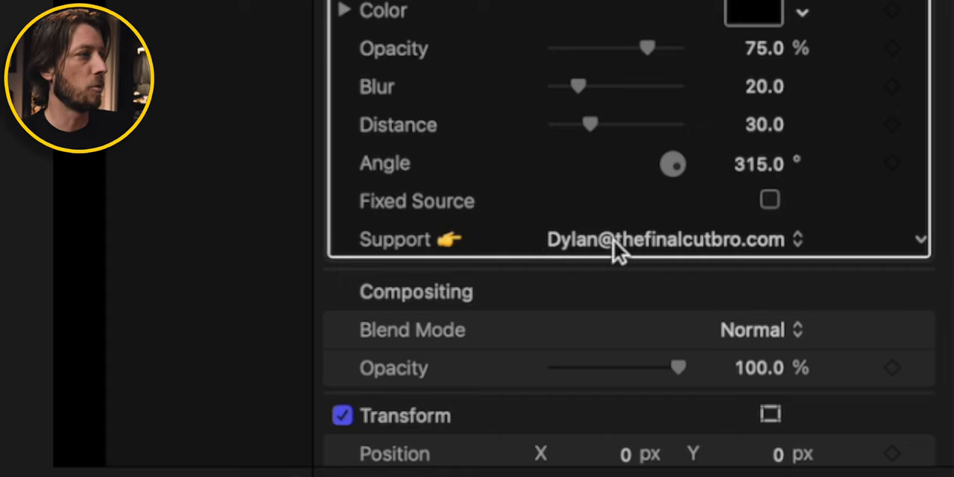